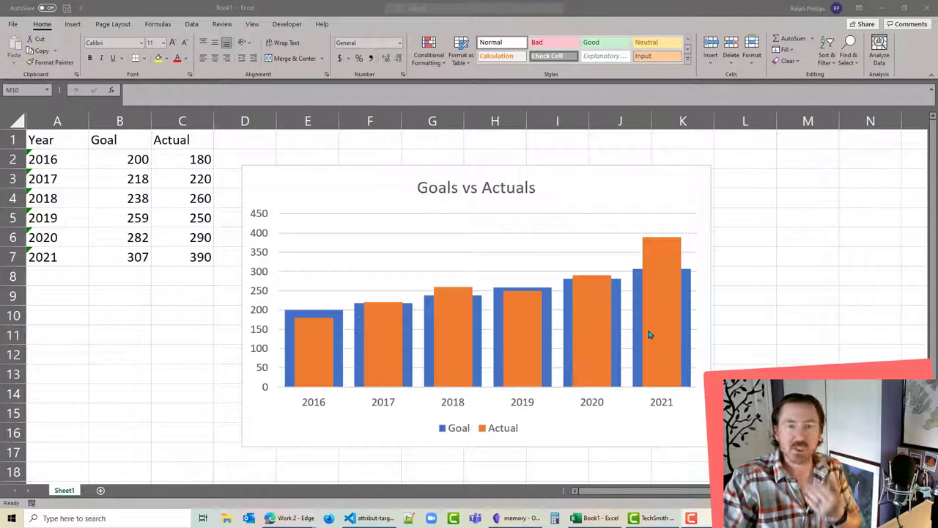
{"action": "mouse_move", "coordinate": [658, 329]}
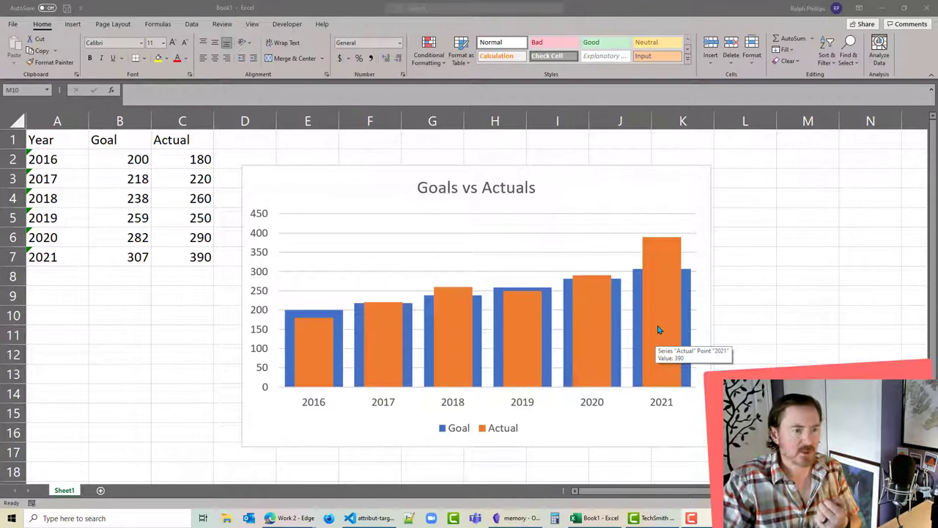
{"action": "mouse_move", "coordinate": [342, 345]}
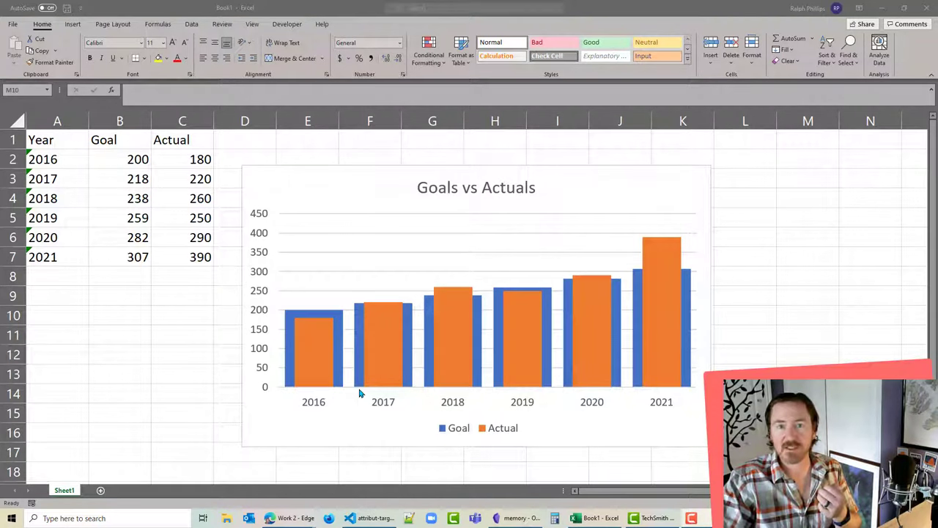
{"action": "mouse_move", "coordinate": [407, 301]}
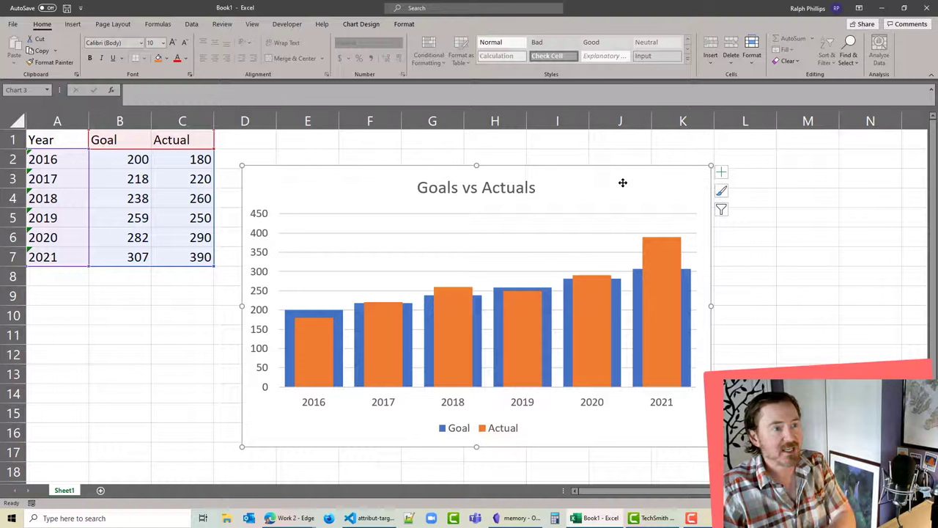
Clear the old chart and select the Year, Goal and Actual table (A1:C7)
{"action": "left_click", "coordinate": [476, 245]}
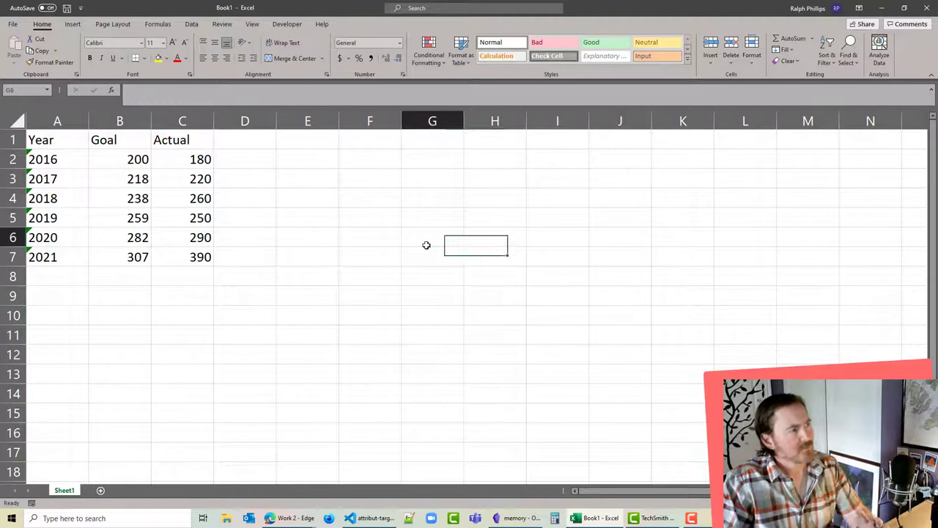
{"action": "left_click", "coordinate": [432, 237]}
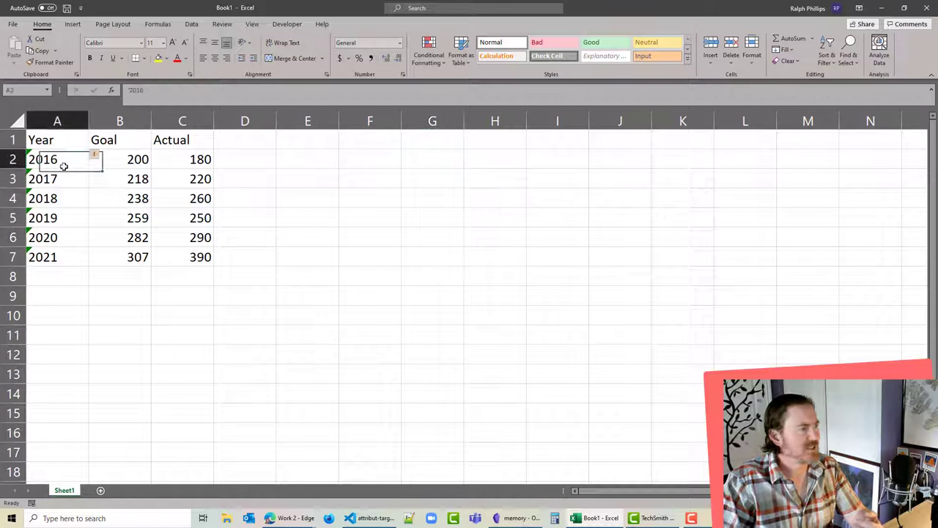
{"action": "left_click_drag", "start_coordinate": [56, 160], "coordinate": [57, 256]}
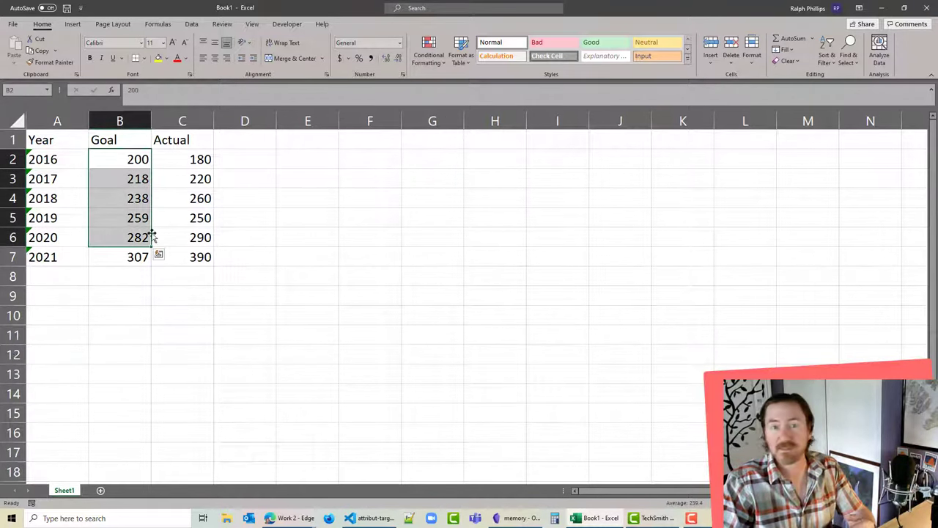
{"action": "left_click", "coordinate": [307, 218]}
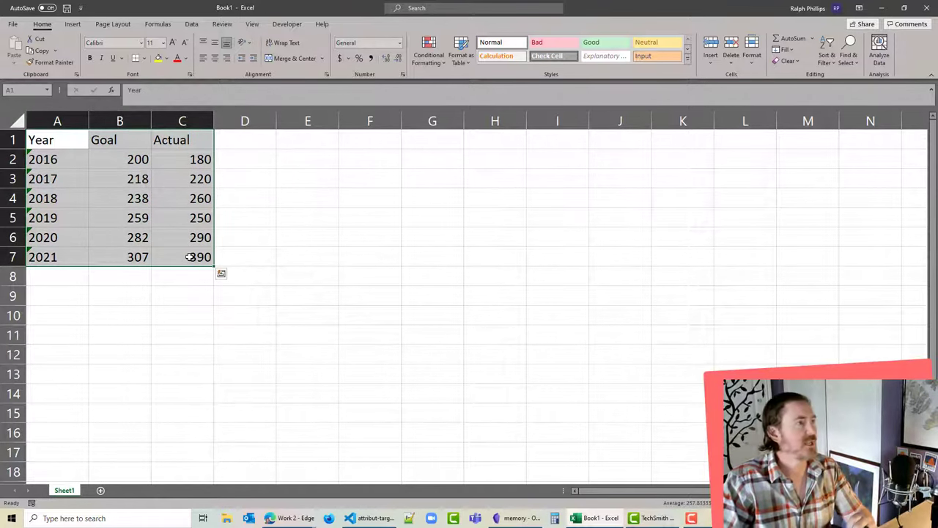
Insert a clustered column chart of Goal and Actual for 2016–2021 from the Insert tab
{"action": "left_click", "coordinate": [72, 24]}
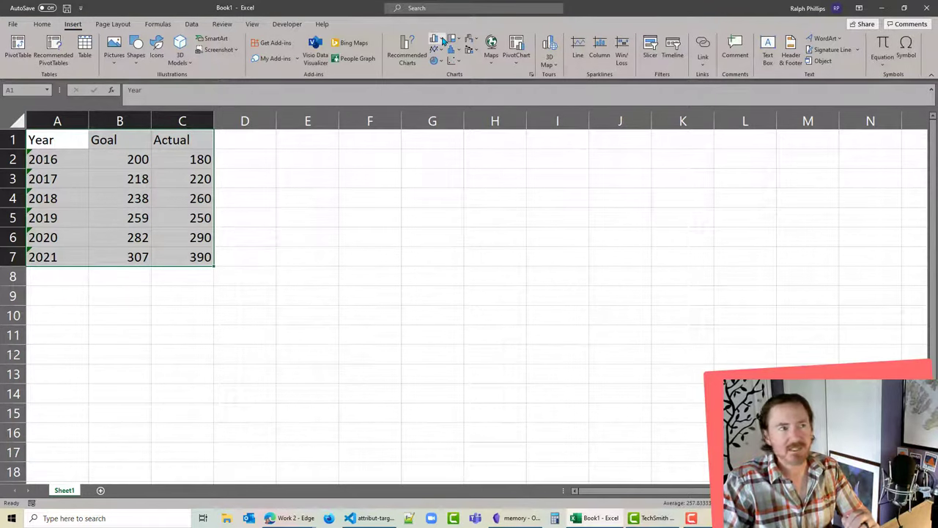
{"action": "left_click", "coordinate": [438, 42]}
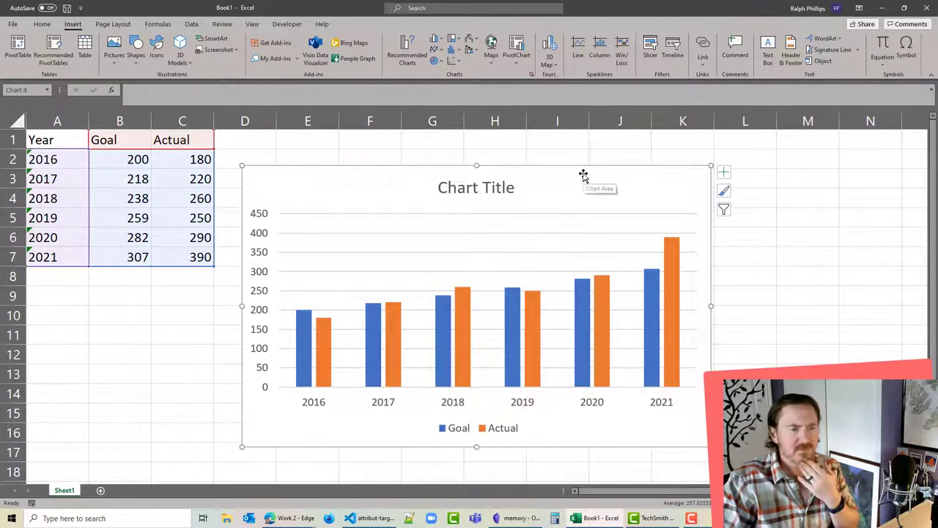
{"action": "mouse_move", "coordinate": [562, 245]}
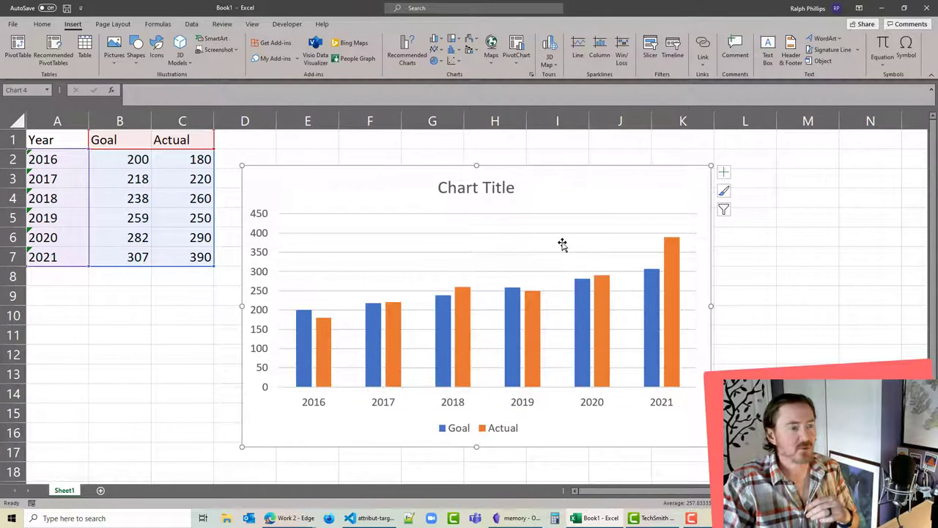
{"action": "mouse_move", "coordinate": [575, 182]}
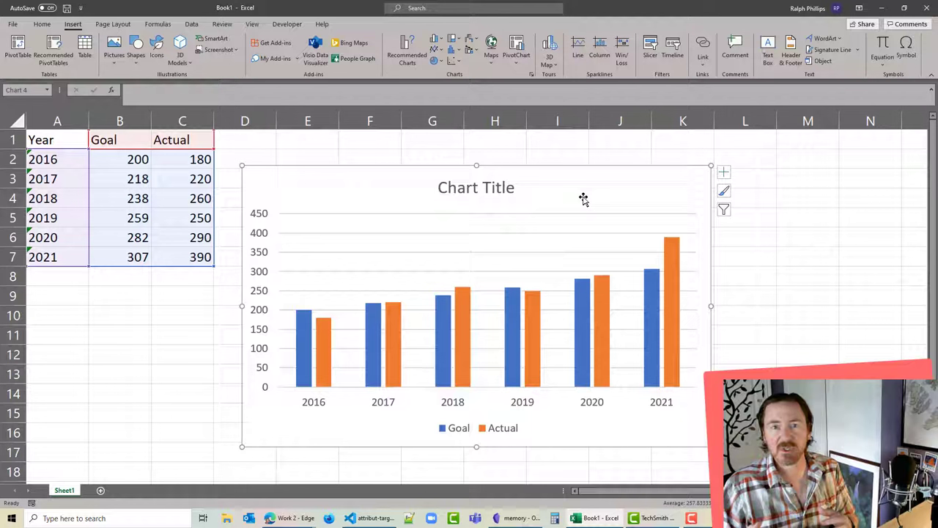
{"action": "mouse_move", "coordinate": [582, 198]}
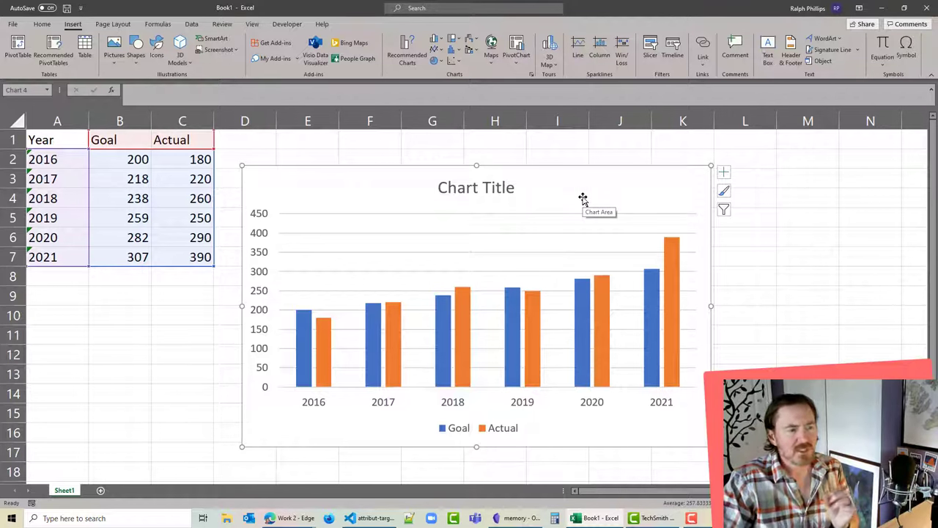
{"action": "mouse_move", "coordinate": [656, 187]}
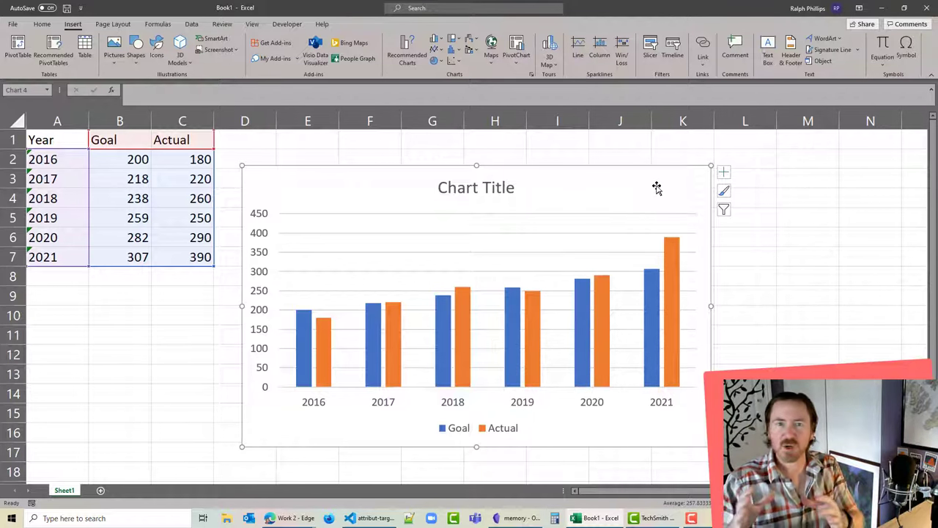
{"action": "mouse_move", "coordinate": [656, 185]}
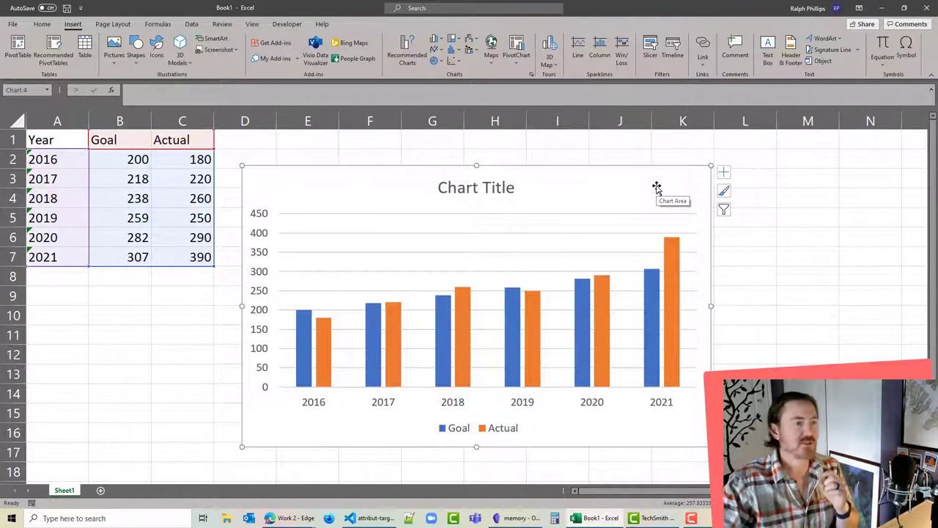
{"action": "mouse_move", "coordinate": [457, 324]}
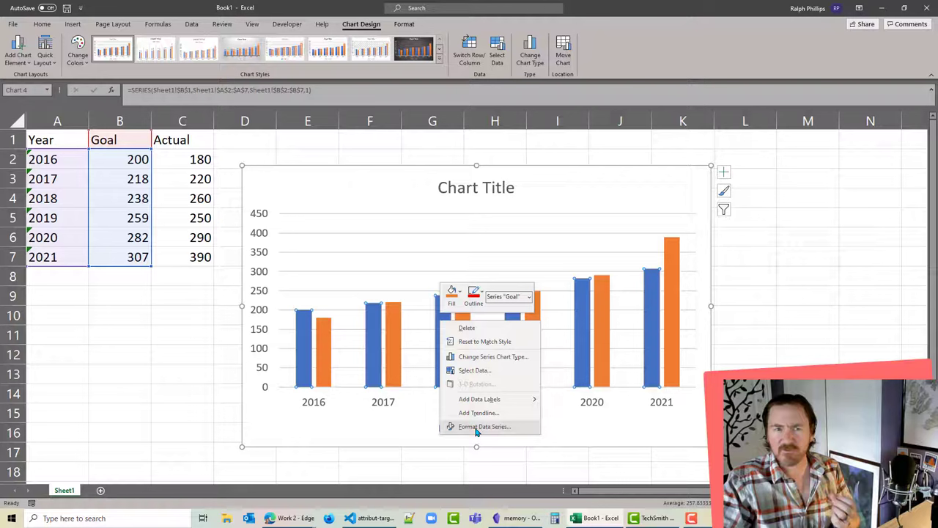
Open the Format Data Series pane for the Goal series
{"action": "left_click", "coordinate": [484, 426]}
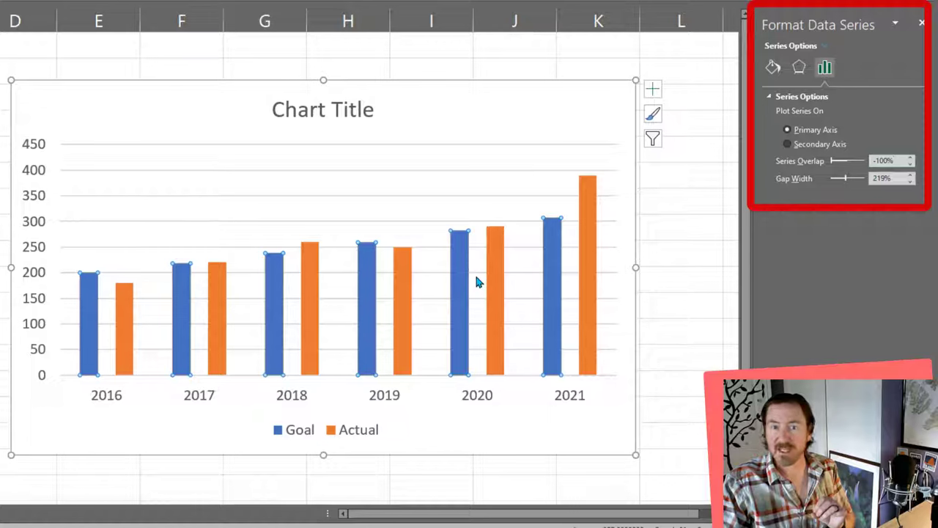
{"action": "mouse_move", "coordinate": [627, 263]}
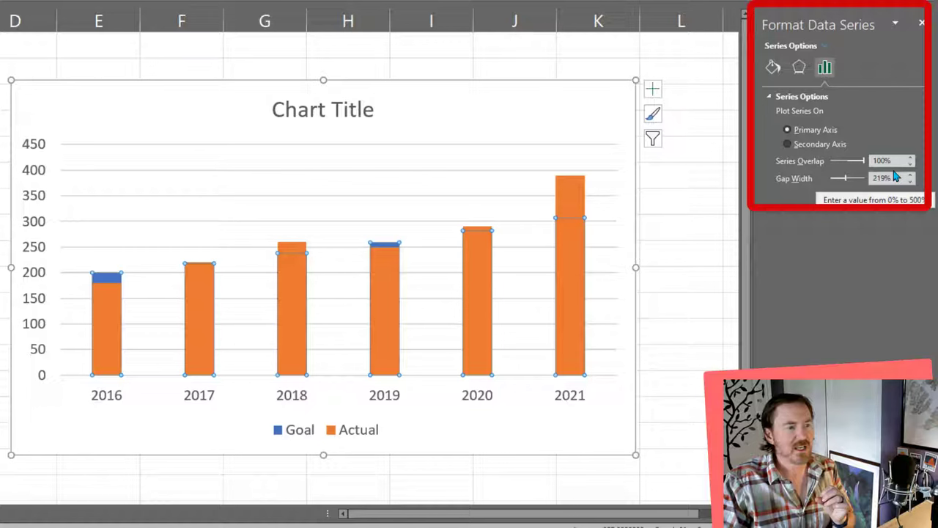
{"action": "mouse_move", "coordinate": [345, 345]}
{"action": "type", "text": "20"}
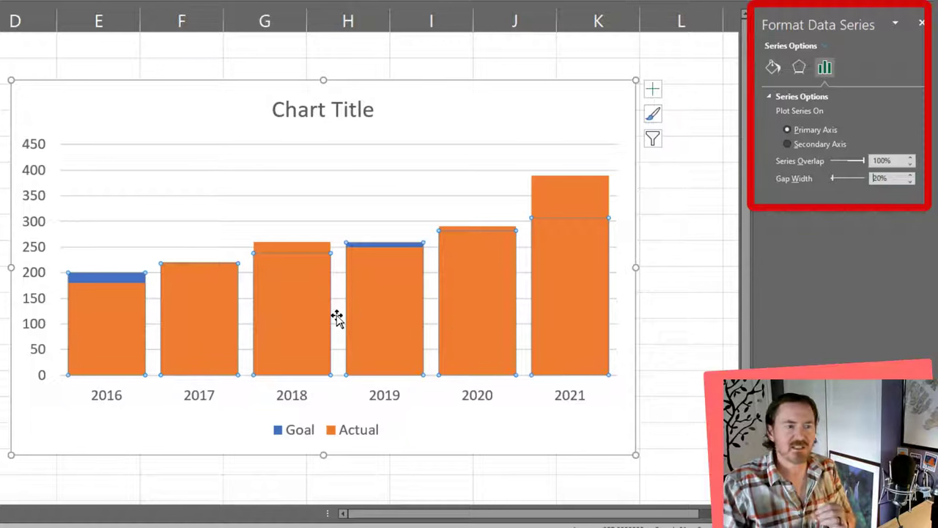
{"action": "mouse_move", "coordinate": [336, 314]}
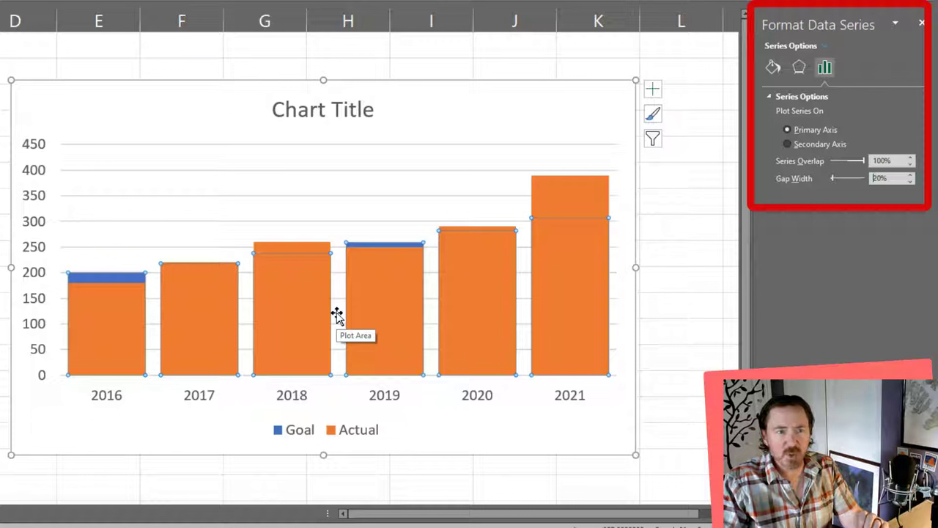
{"action": "mouse_move", "coordinate": [468, 295]}
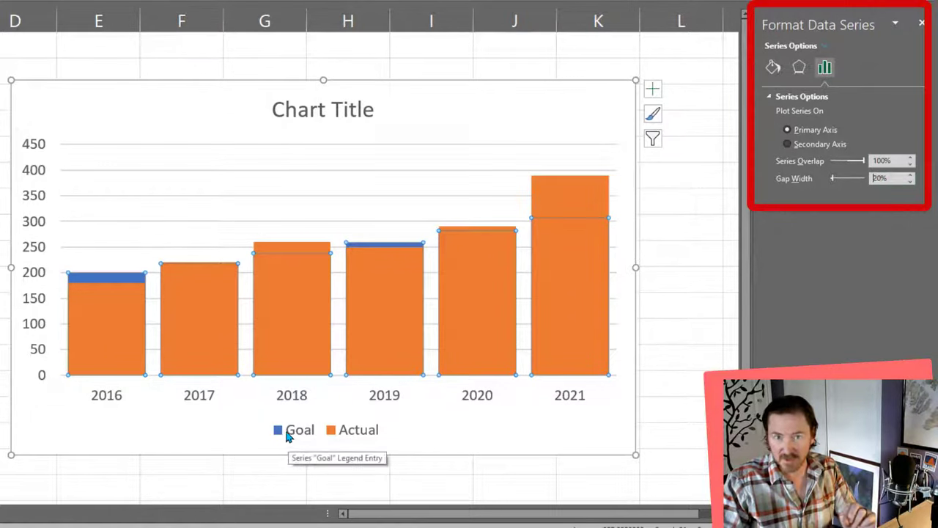
{"action": "mouse_move", "coordinate": [267, 262]}
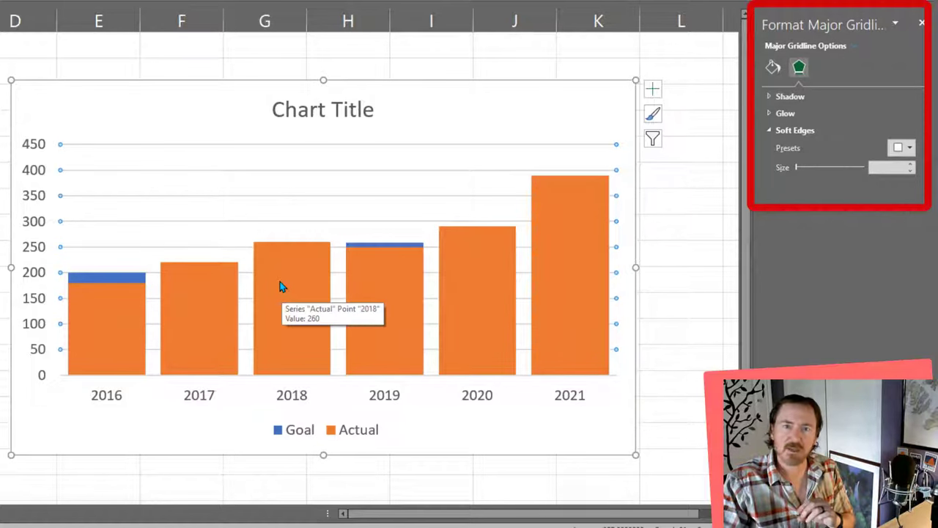
{"action": "mouse_move", "coordinate": [285, 291]}
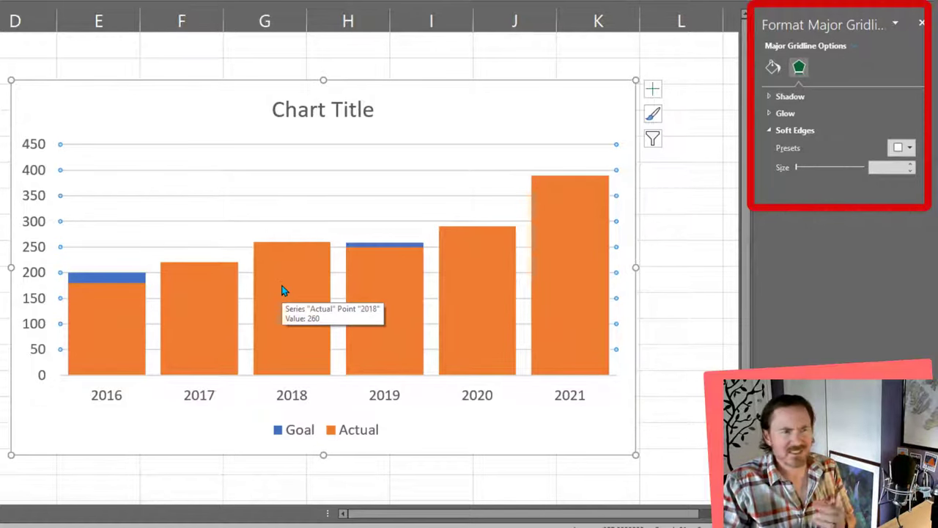
{"action": "mouse_move", "coordinate": [312, 293]}
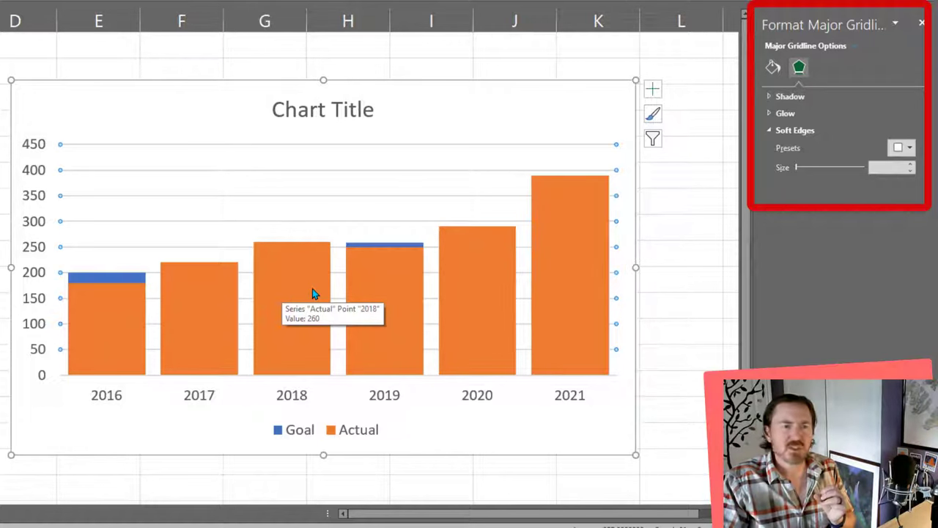
{"action": "mouse_move", "coordinate": [387, 306]}
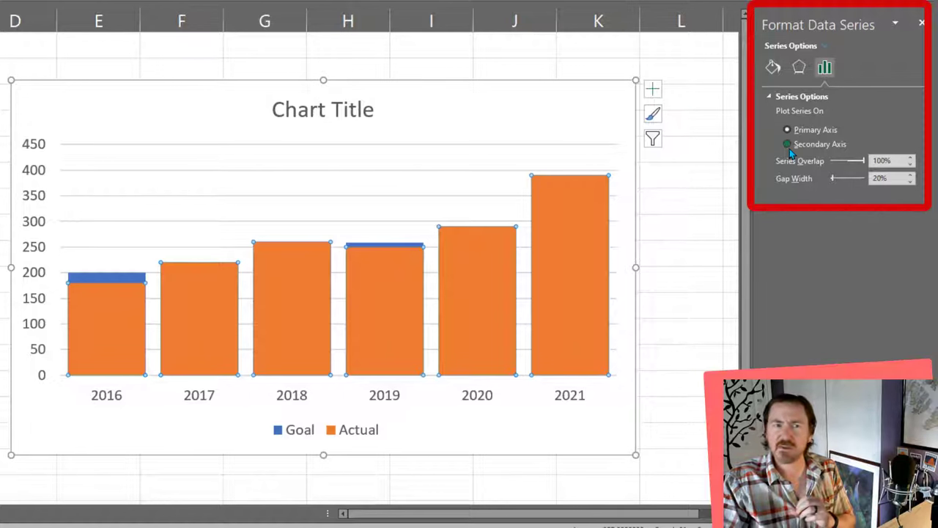
Move the Actual series to the secondary axis with narrower bars (80% gap width)
{"action": "left_click", "coordinate": [786, 144]}
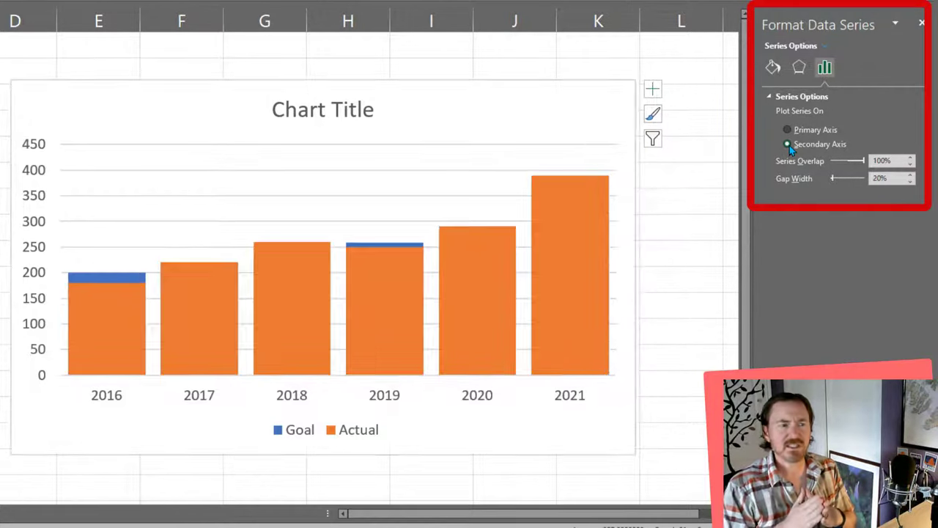
{"action": "left_click", "coordinate": [787, 143]}
{"action": "type", "text": "80"}
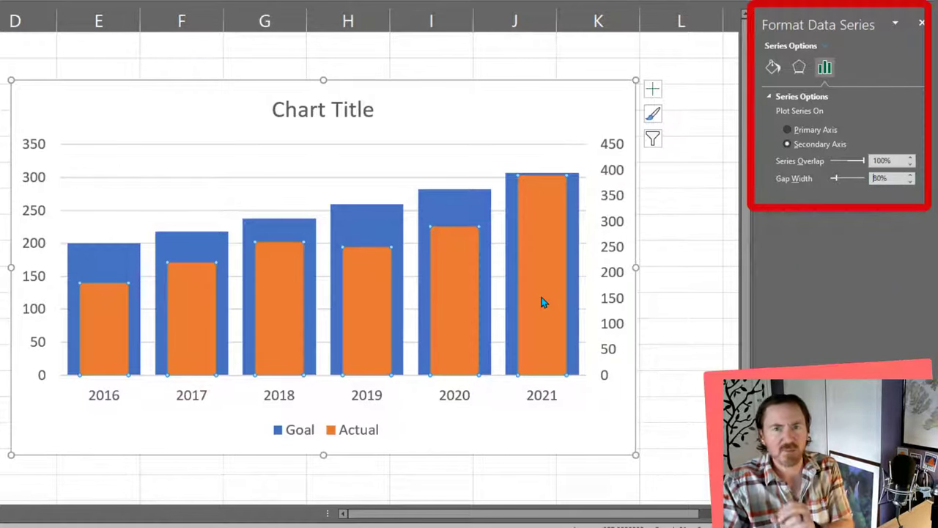
{"action": "mouse_move", "coordinate": [542, 303]}
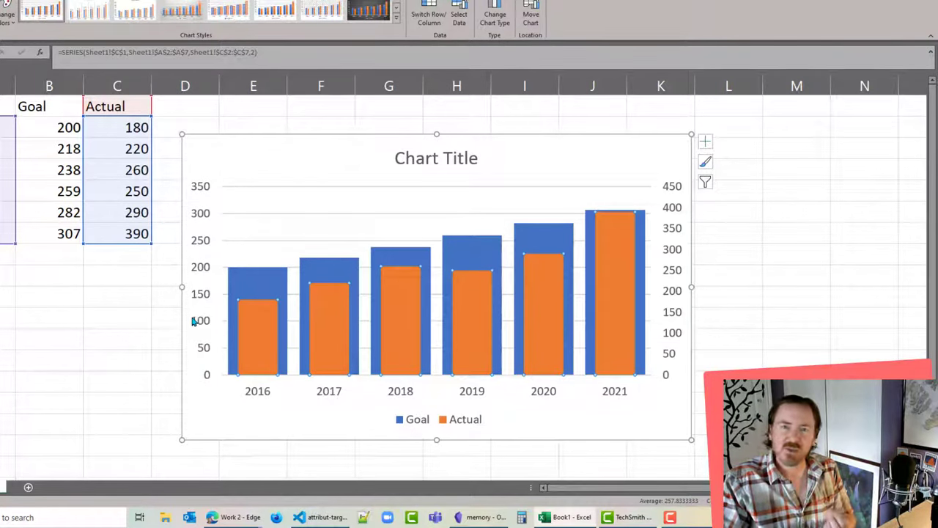
{"action": "mouse_move", "coordinate": [663, 282]}
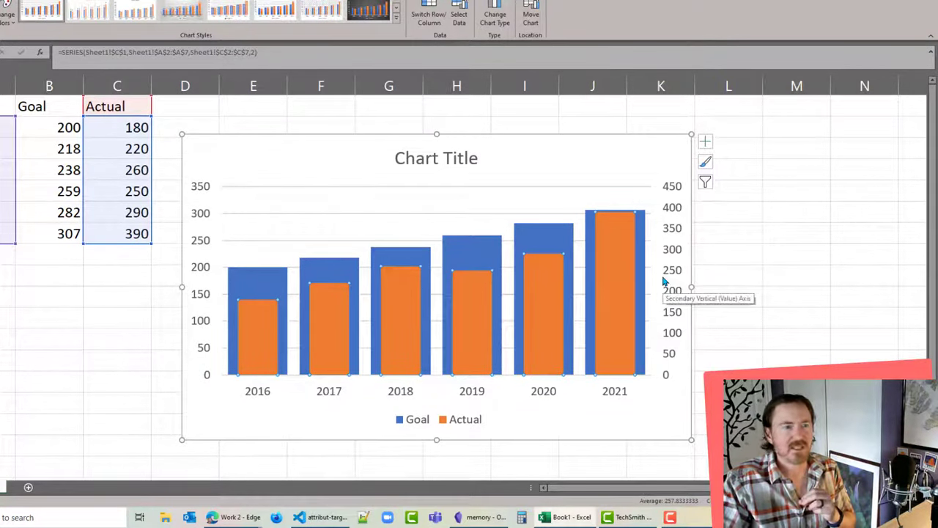
{"action": "mouse_move", "coordinate": [623, 242]}
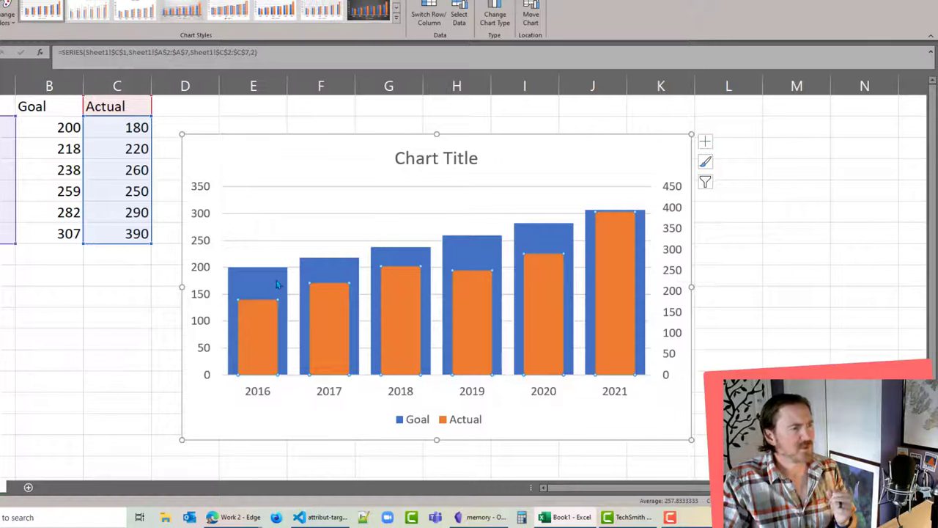
{"action": "mouse_move", "coordinate": [202, 306]}
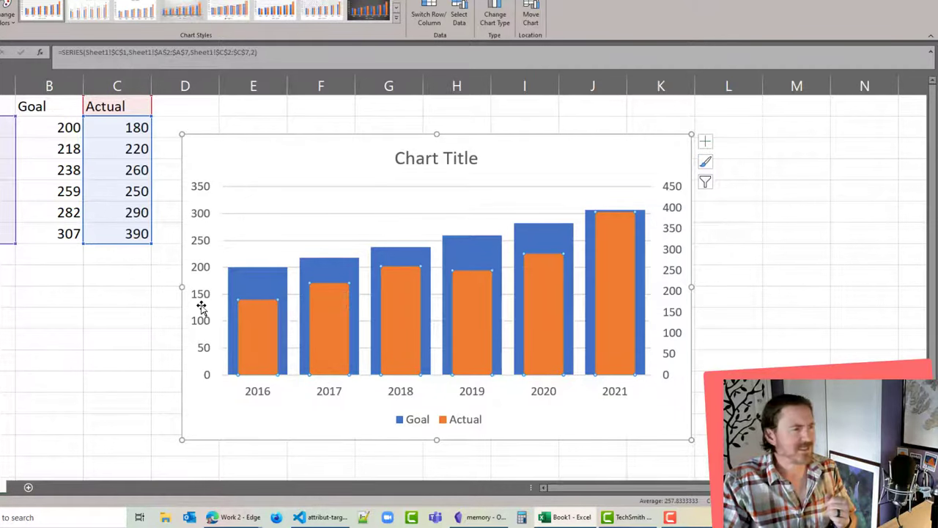
{"action": "mouse_move", "coordinate": [202, 306]}
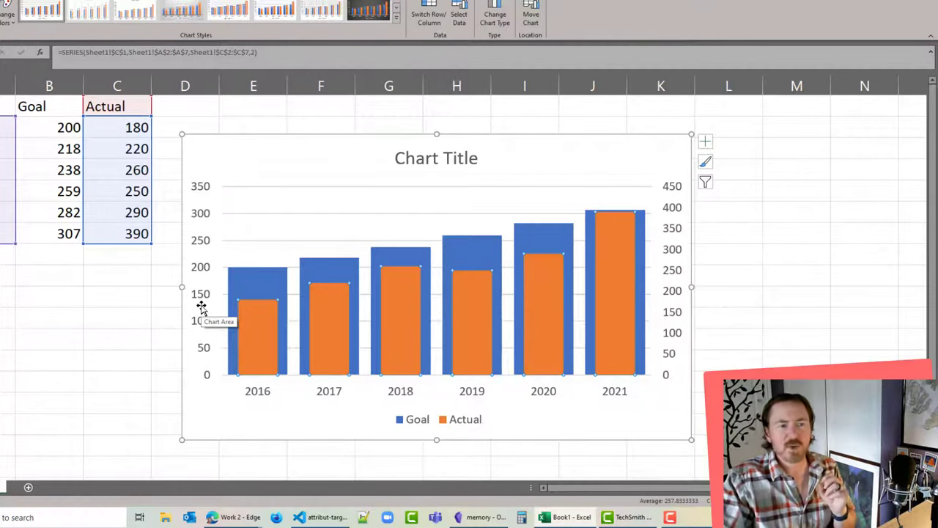
{"action": "mouse_move", "coordinate": [690, 255]}
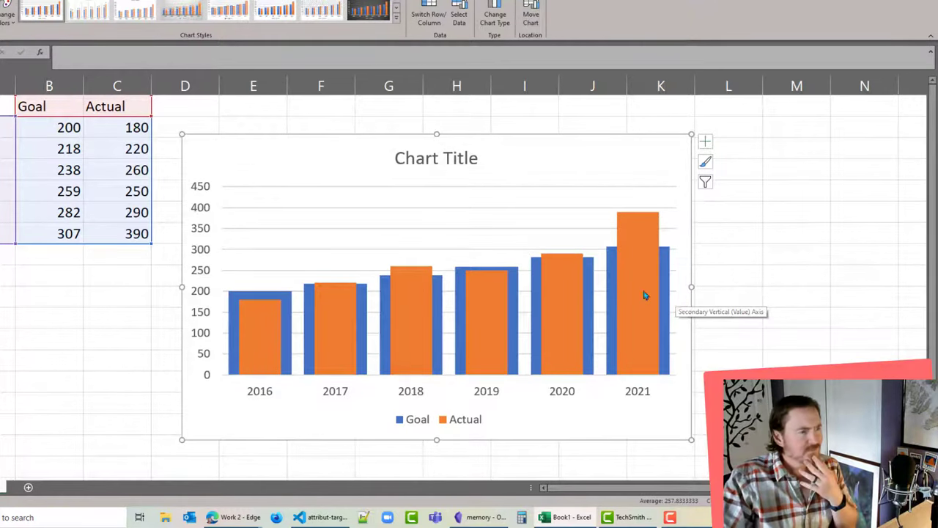
{"action": "mouse_move", "coordinate": [649, 284]}
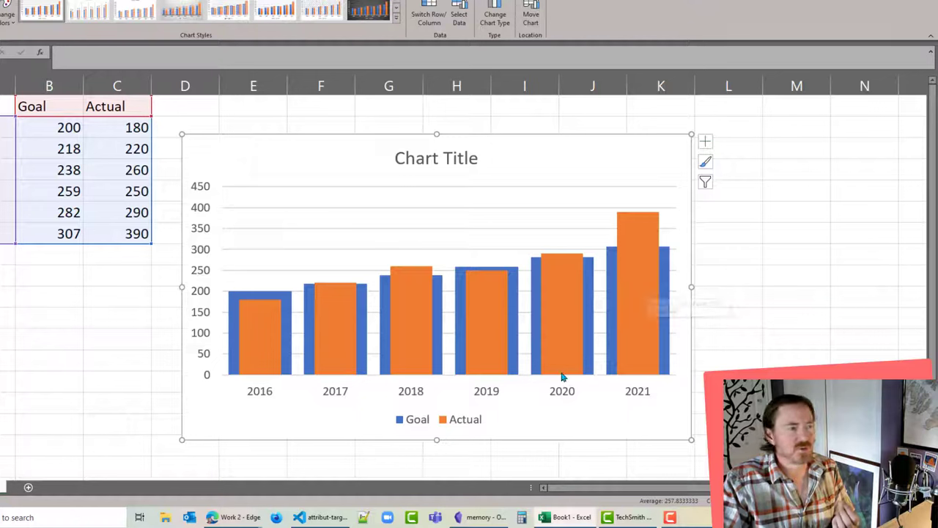
{"action": "mouse_move", "coordinate": [194, 231]}
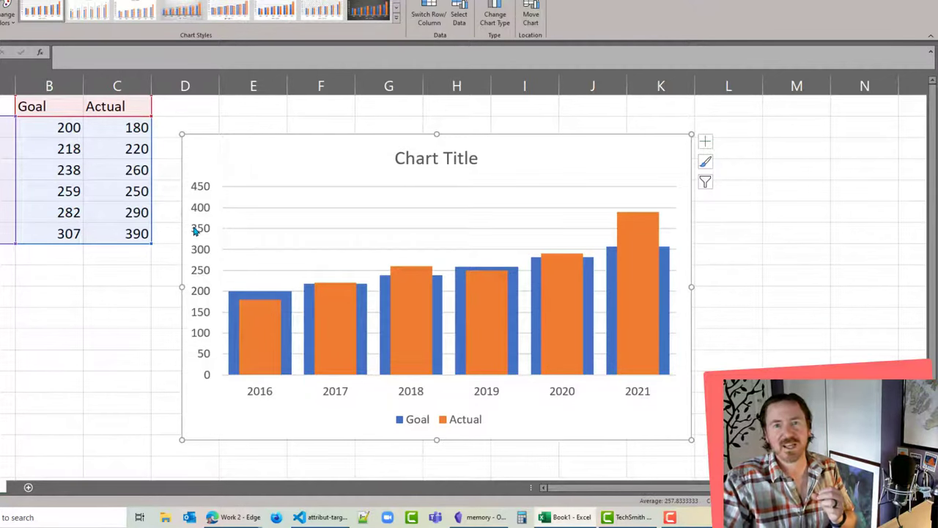
{"action": "mouse_move", "coordinate": [226, 286]}
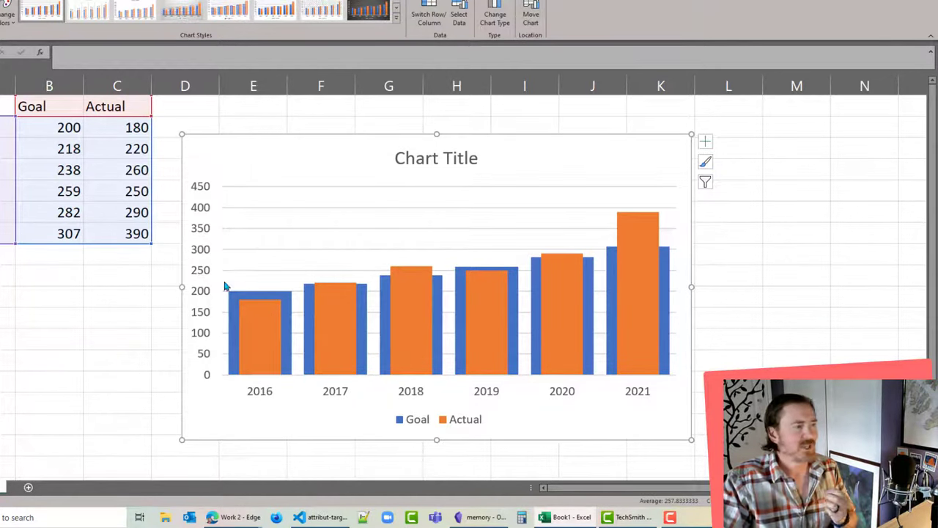
Change the 2019 Goal in B5 to 300 and the 2019 Actual in C5 to 350
{"action": "left_click", "coordinate": [117, 254]}
{"action": "type", "text": "3"}
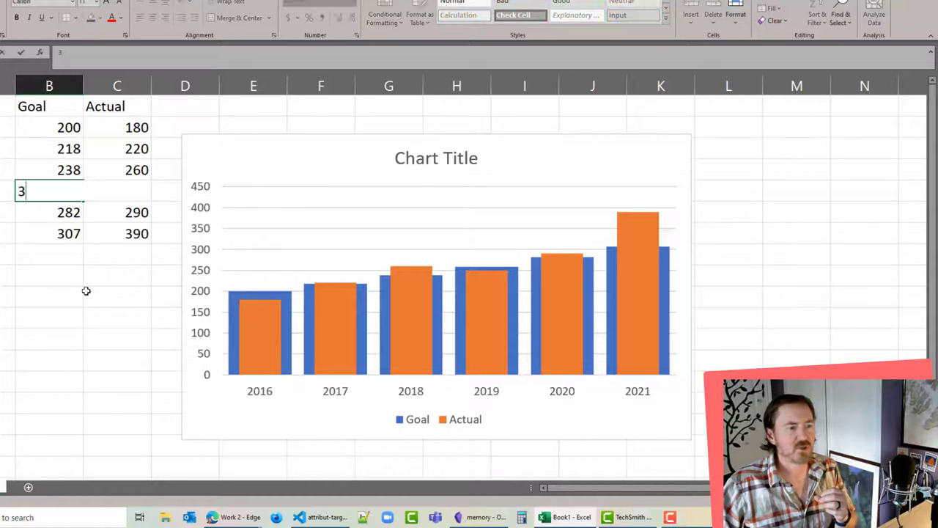
{"action": "key", "text": "Return"}
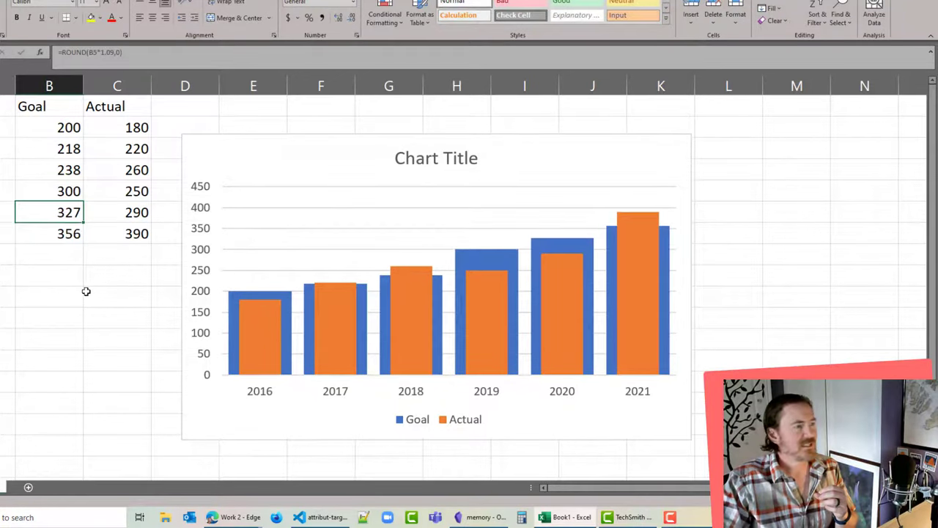
{"action": "mouse_move", "coordinate": [174, 257]}
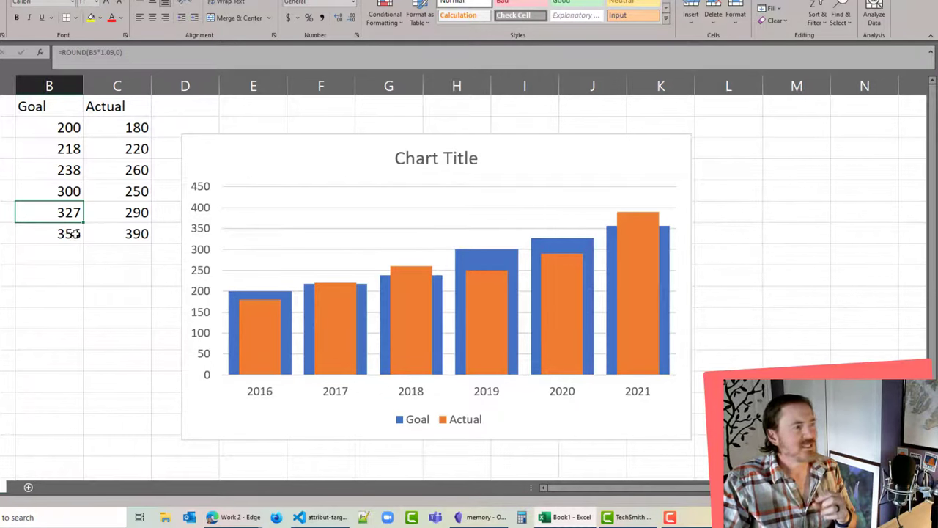
{"action": "left_click", "coordinate": [117, 191]}
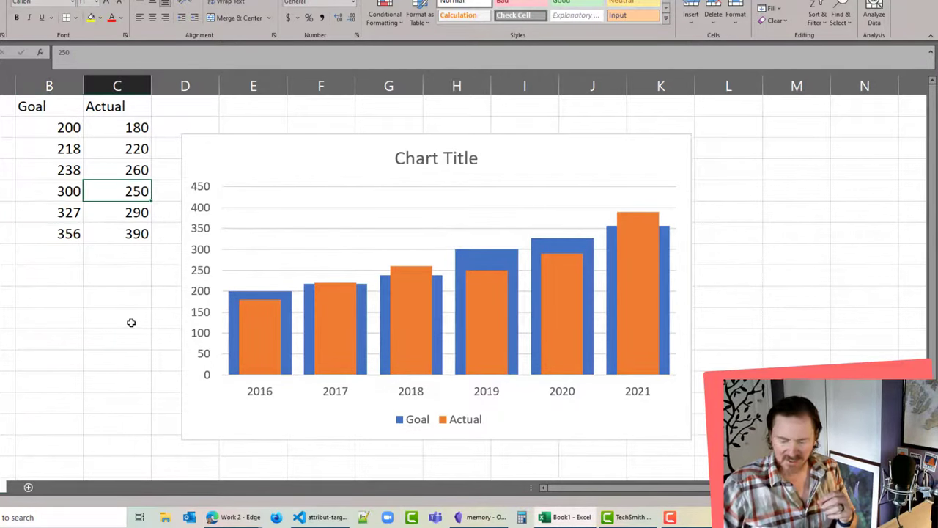
{"action": "type", "text": "350"}
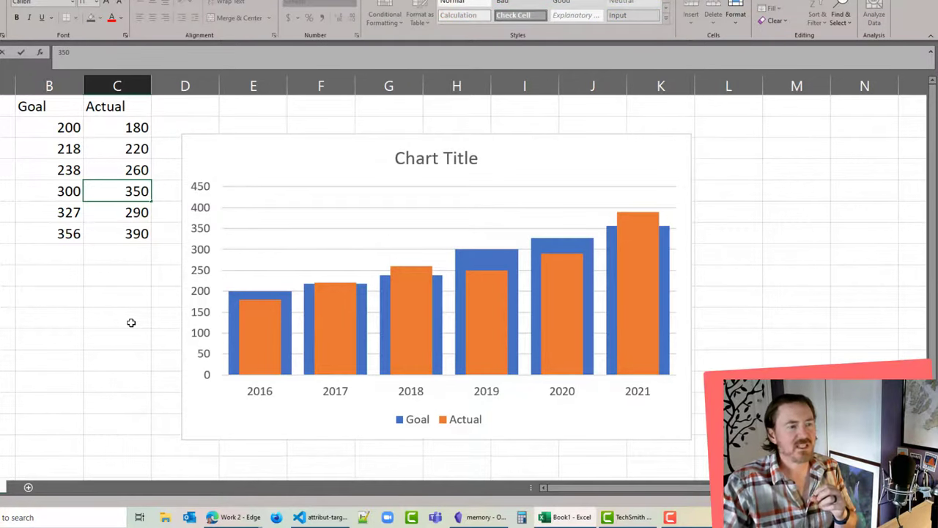
{"action": "left_click", "coordinate": [117, 212]}
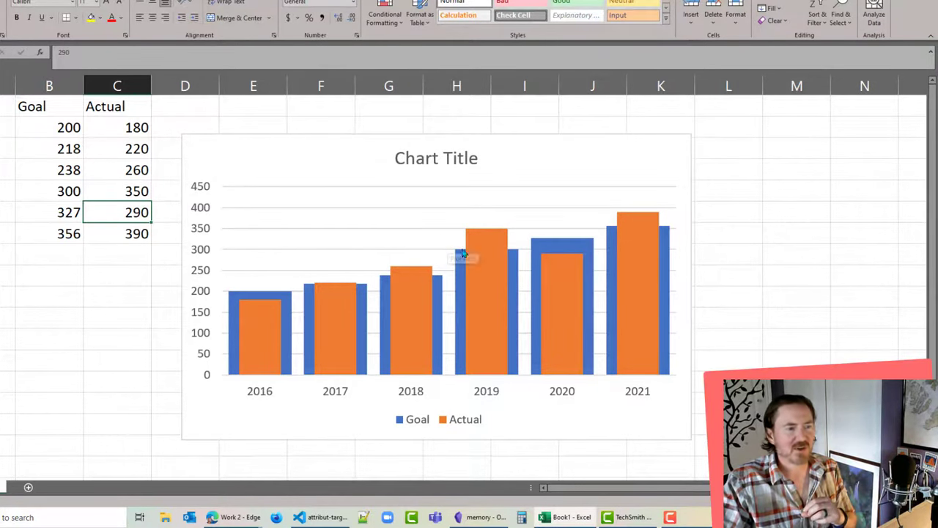
{"action": "mouse_move", "coordinate": [489, 339]}
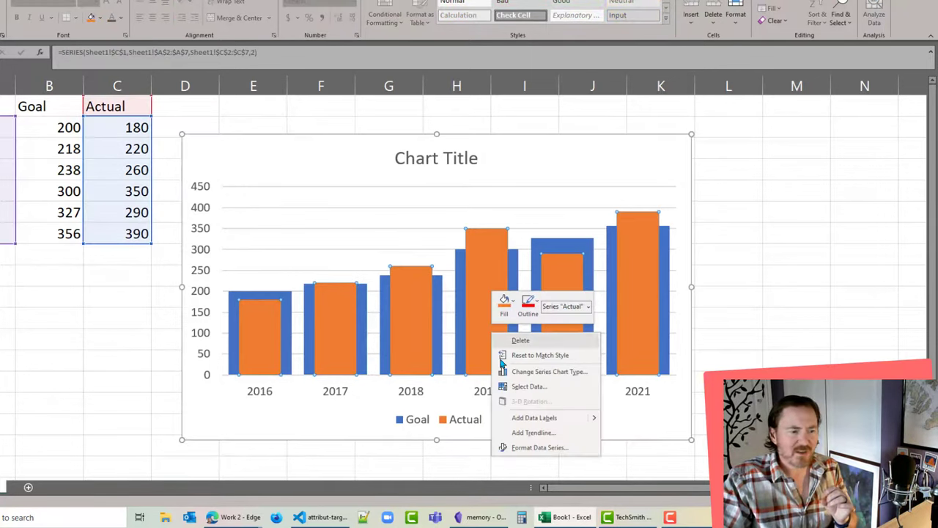
Open Format Data Series for the Actual bars and select Secondary Axis
{"action": "left_click", "coordinate": [539, 447]}
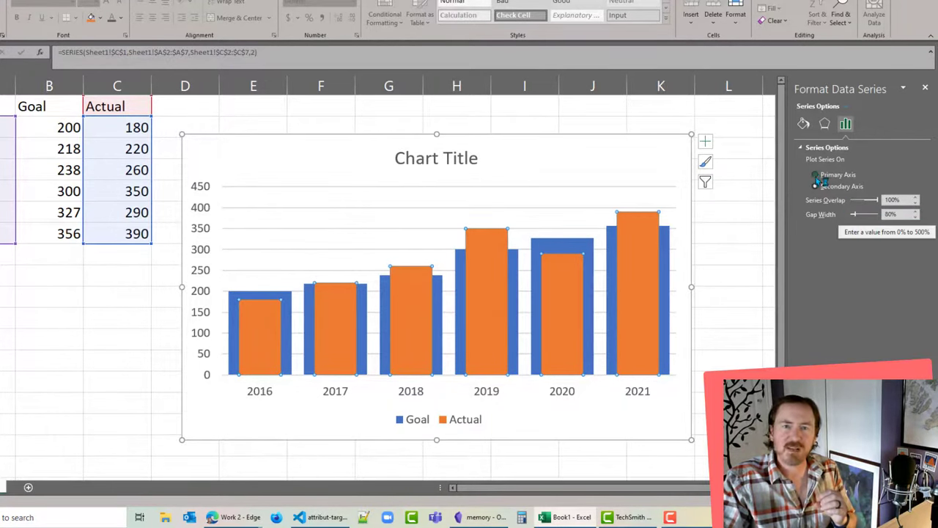
{"action": "left_click", "coordinate": [814, 185]}
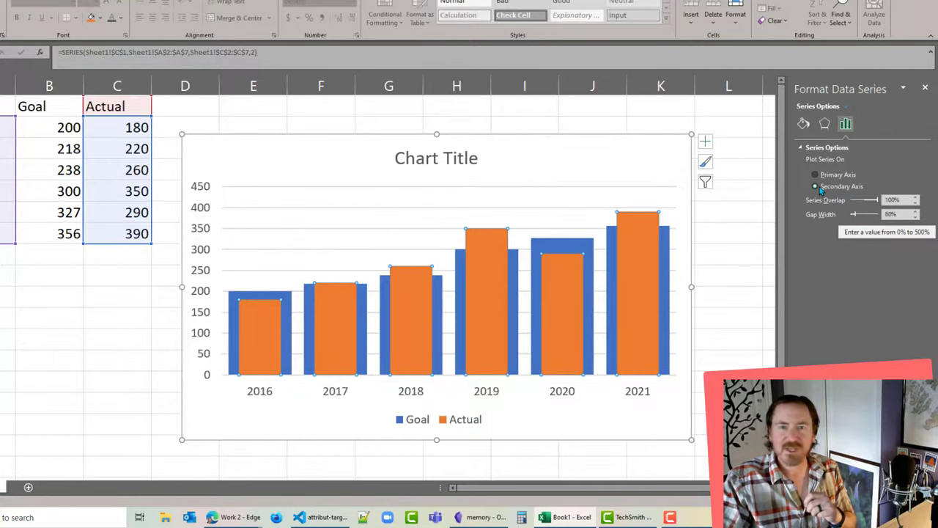
{"action": "left_click", "coordinate": [815, 186]}
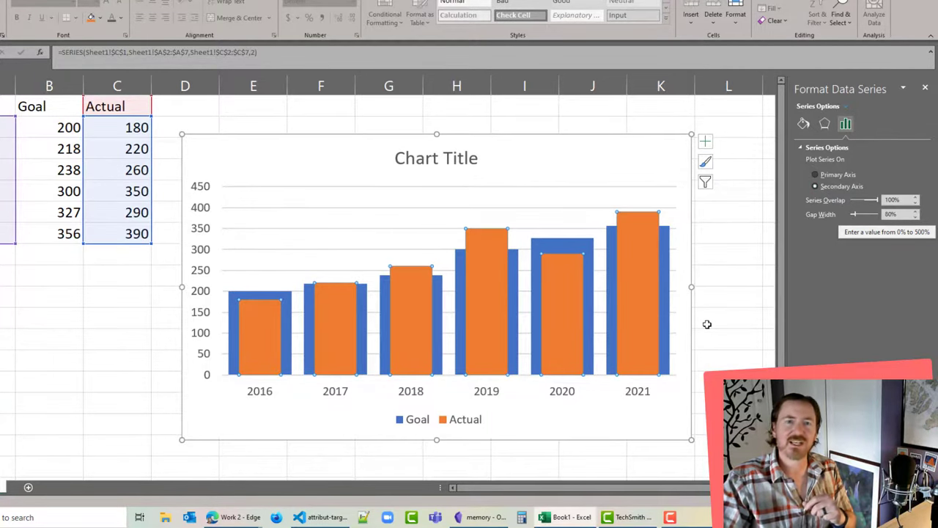